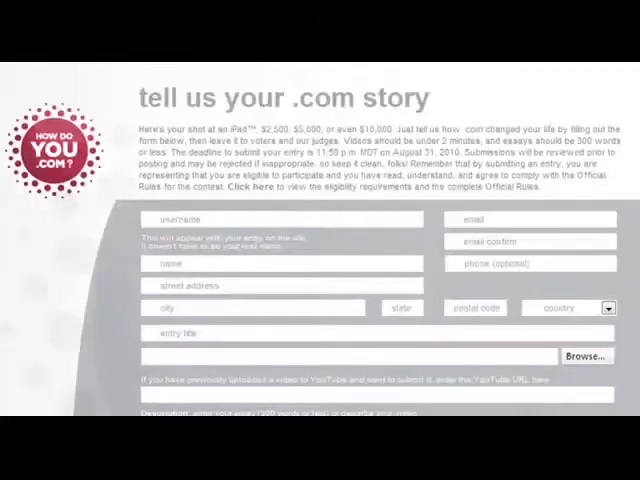
- Show the Acronis Tasks & Log calendar, which has no tasks scheduled today
scroll("down", 3)
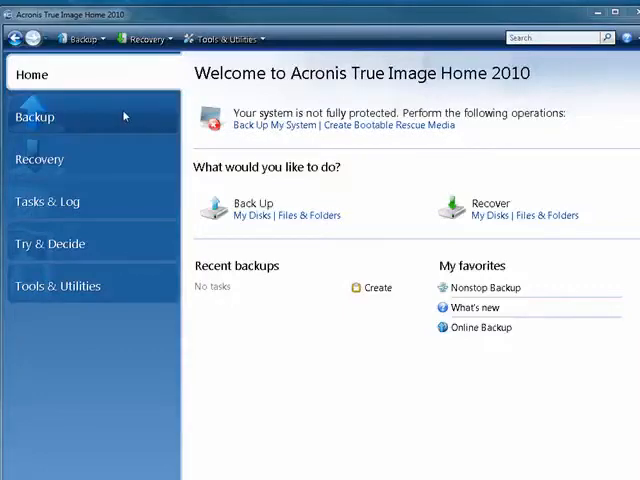
mouse_move(99, 182)
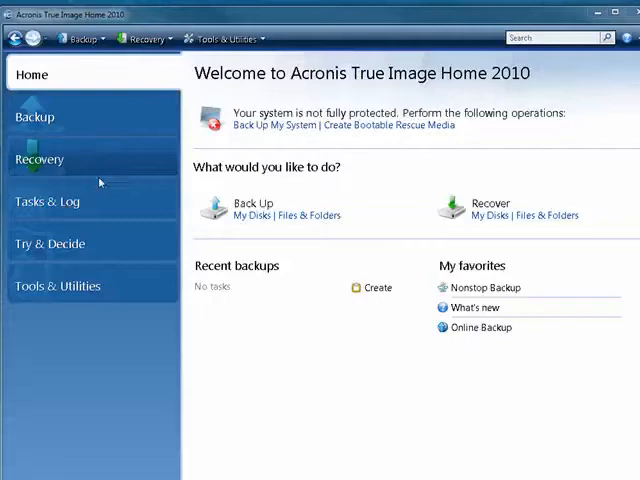
left_click(47, 201)
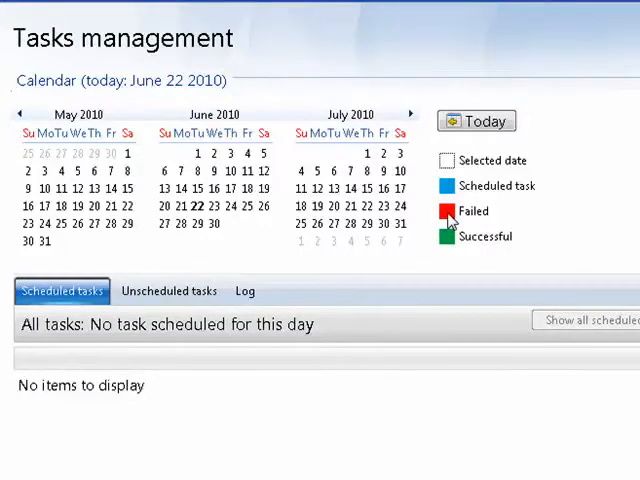
mouse_move(449, 242)
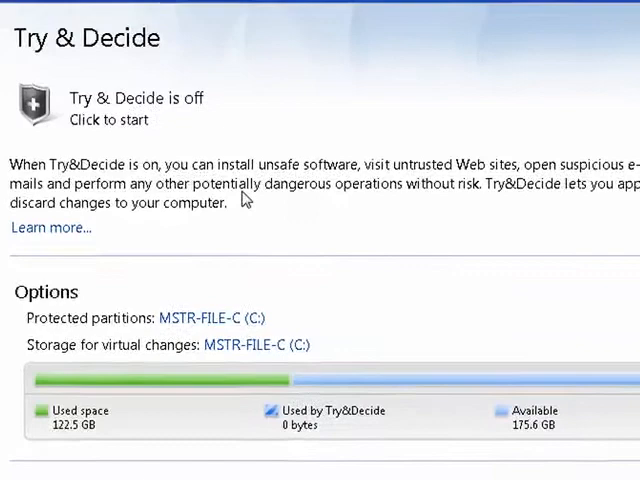
- Scroll through the Try & Decide page showing the feature off with C: protected
scroll("down", 3)
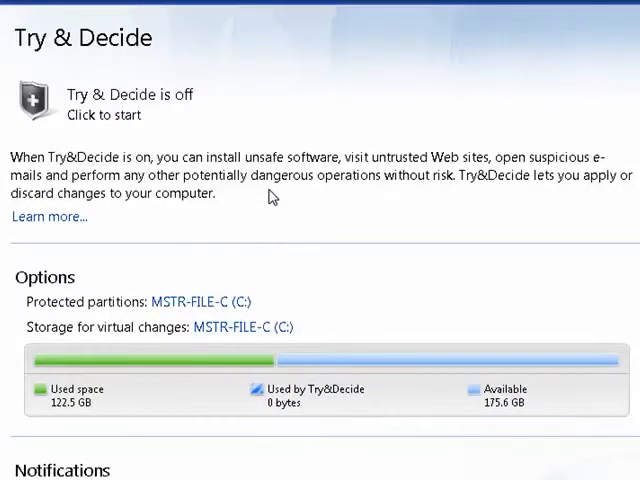
mouse_move(178, 193)
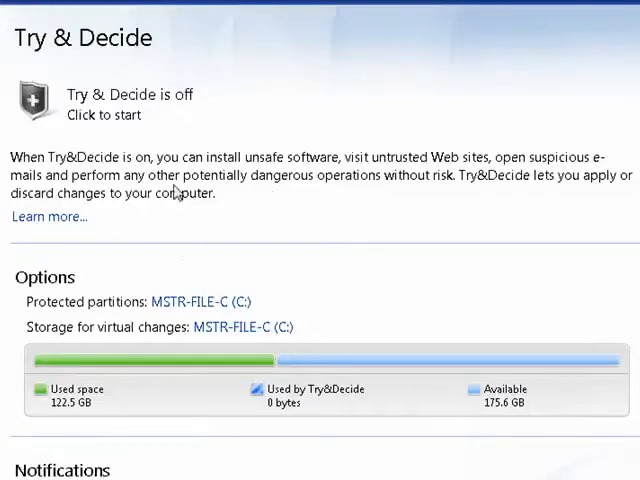
mouse_move(143, 328)
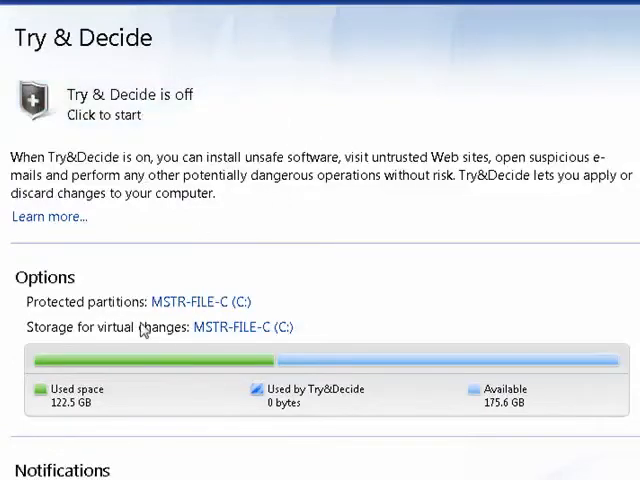
mouse_move(97, 370)
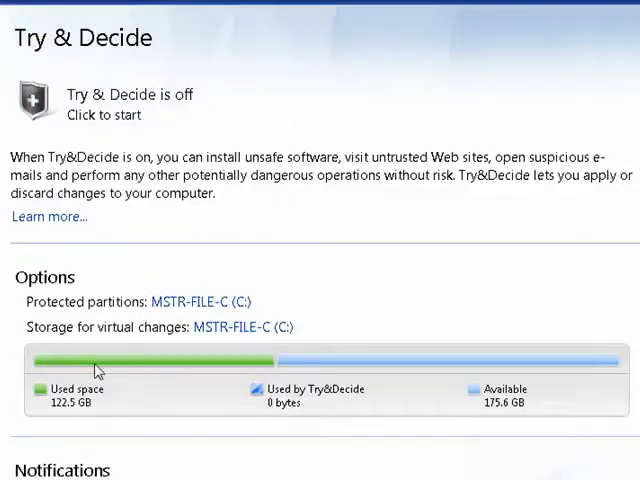
mouse_move(113, 357)
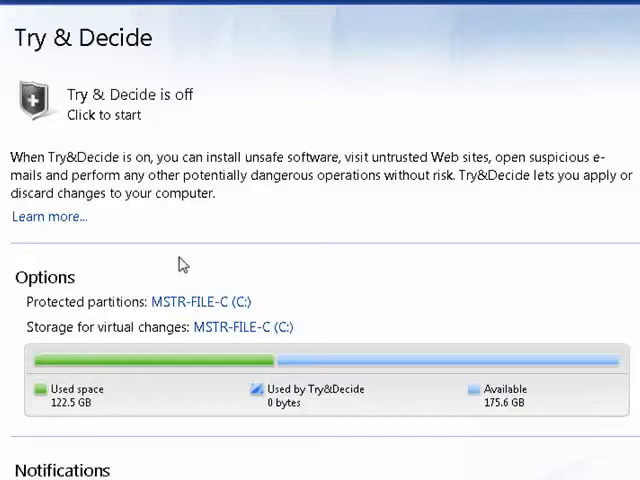
mouse_move(165, 266)
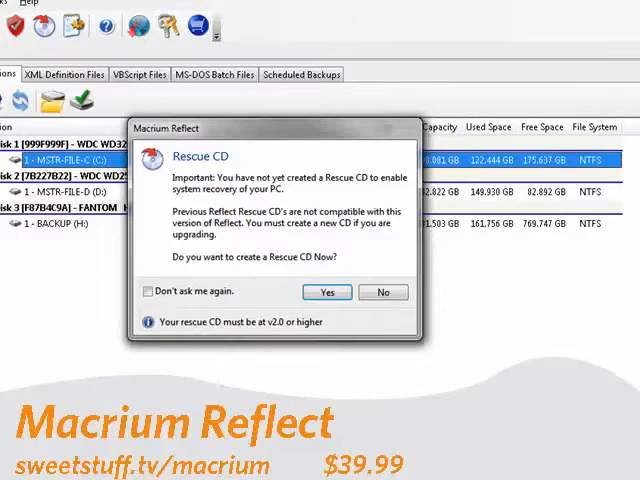
mouse_move(316, 131)
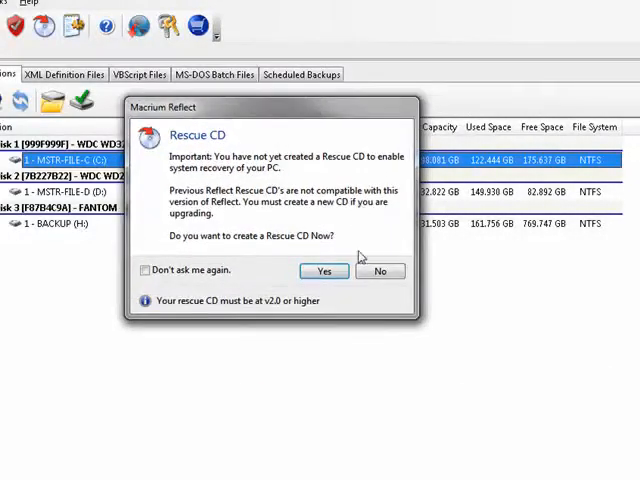
- Decline the Rescue CD prompt and list Macrium Reflect's Other Tasks
left_click(380, 271)
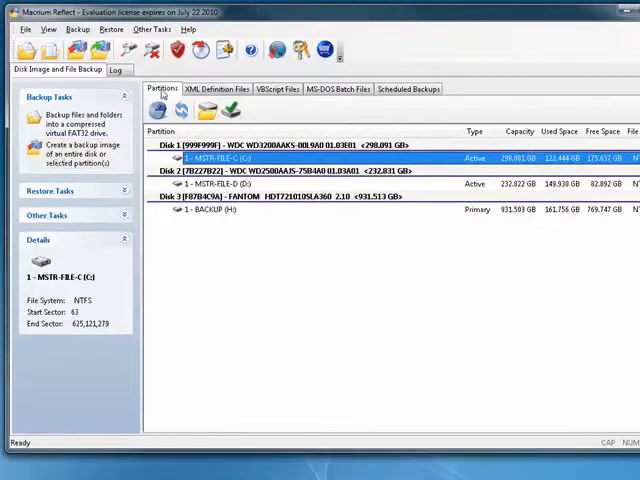
mouse_move(294, 52)
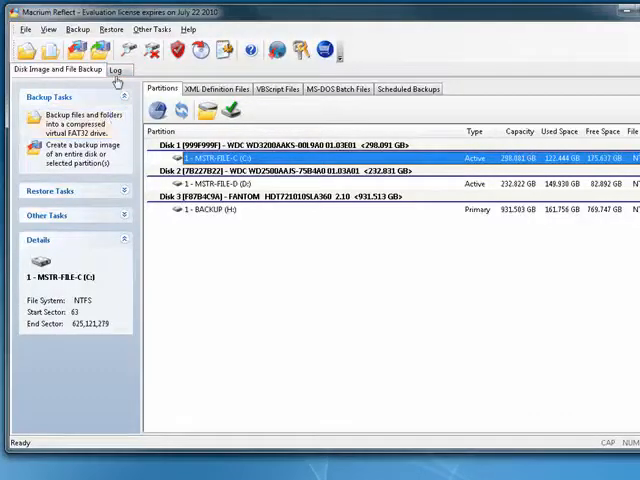
mouse_move(201, 48)
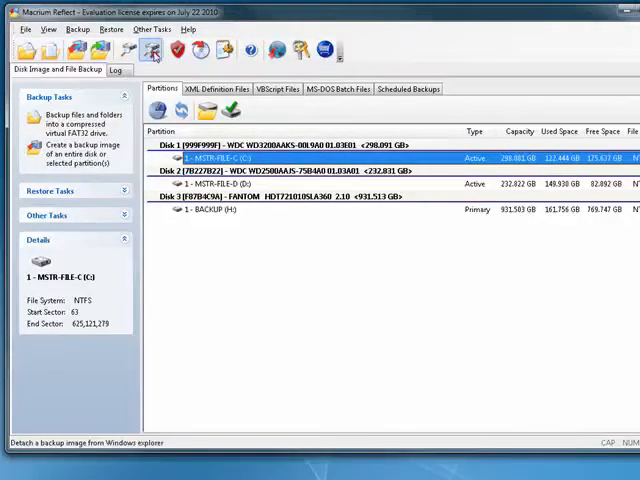
mouse_move(176, 52)
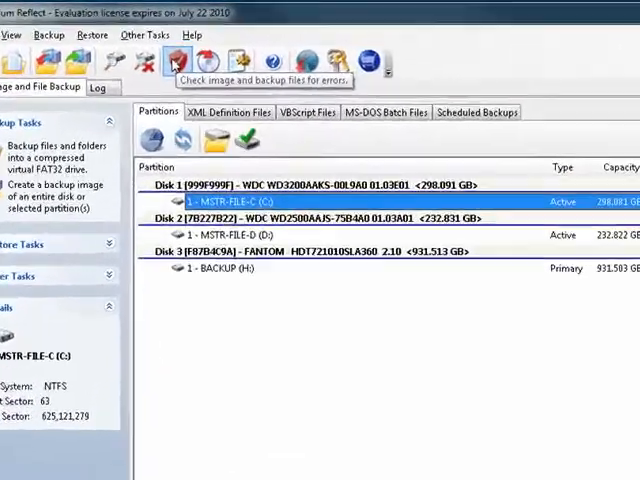
left_click(140, 45)
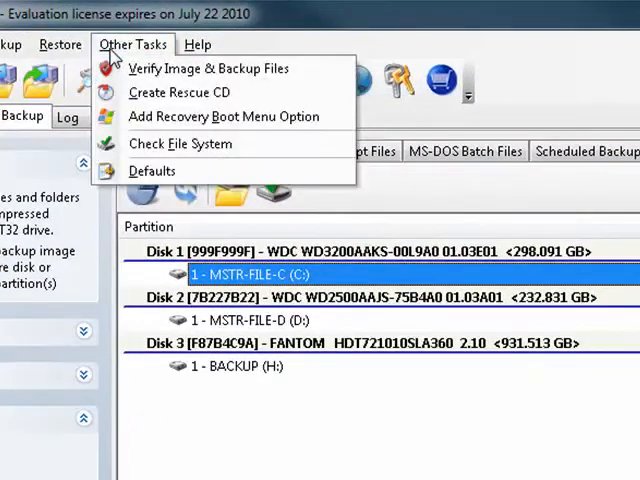
mouse_move(210, 68)
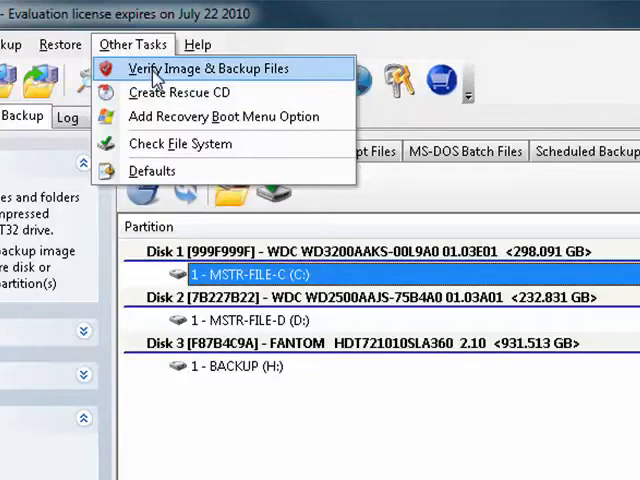
mouse_move(210, 116)
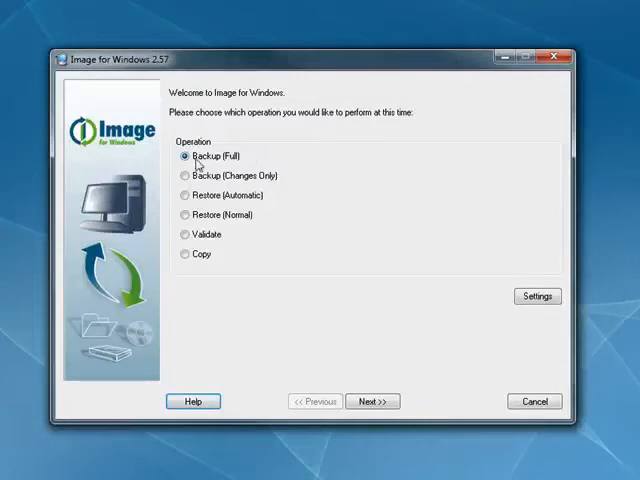
mouse_move(224, 175)
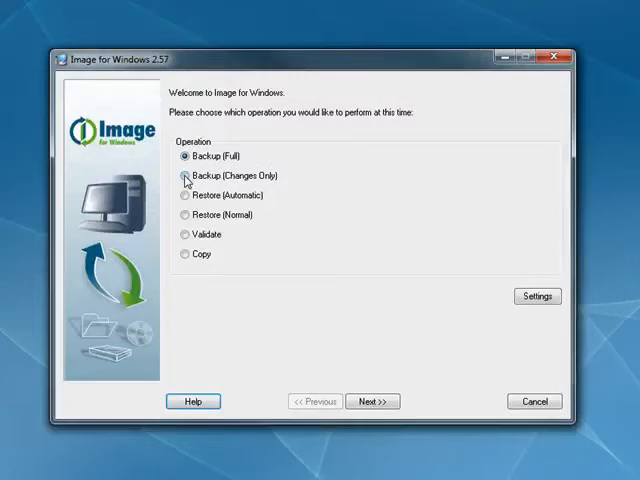
- Choose Backup (Changes Only) on the Image for Windows 2.57 welcome screen
left_click(184, 175)
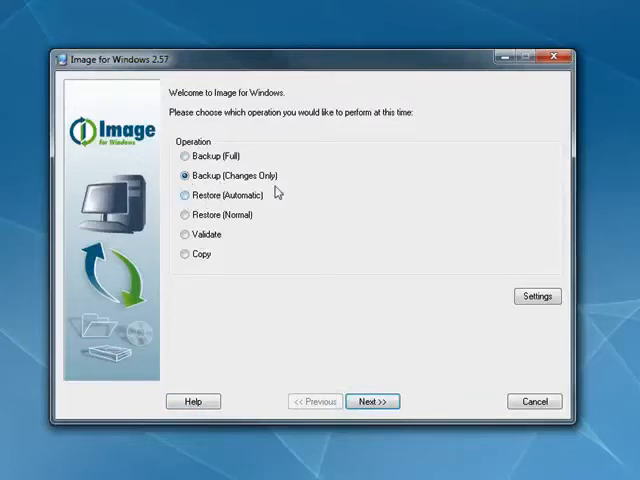
mouse_move(186, 216)
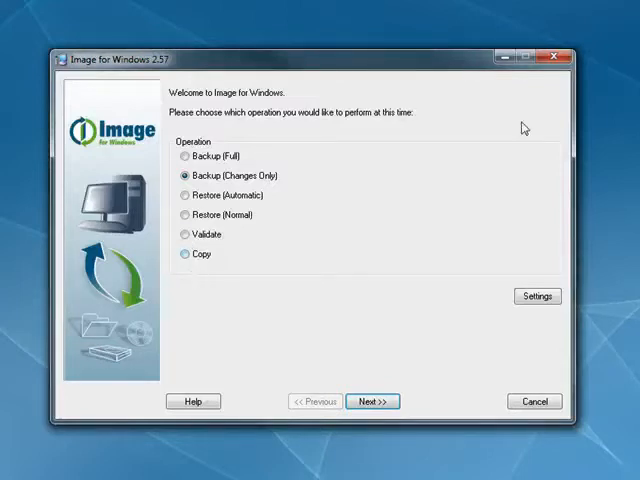
mouse_move(506, 318)
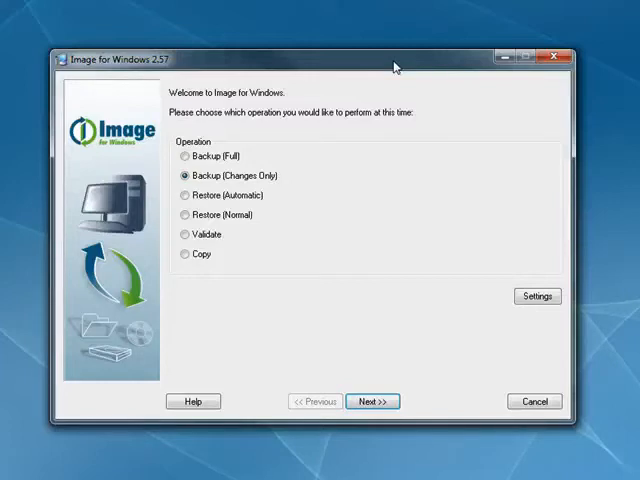
mouse_move(383, 360)
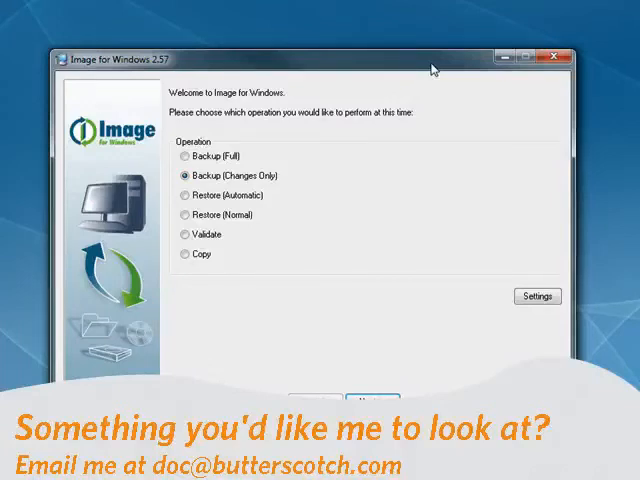
mouse_move(403, 307)
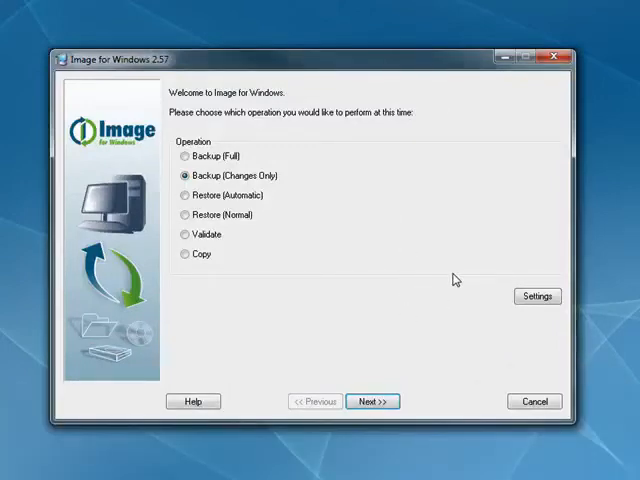
mouse_move(433, 345)
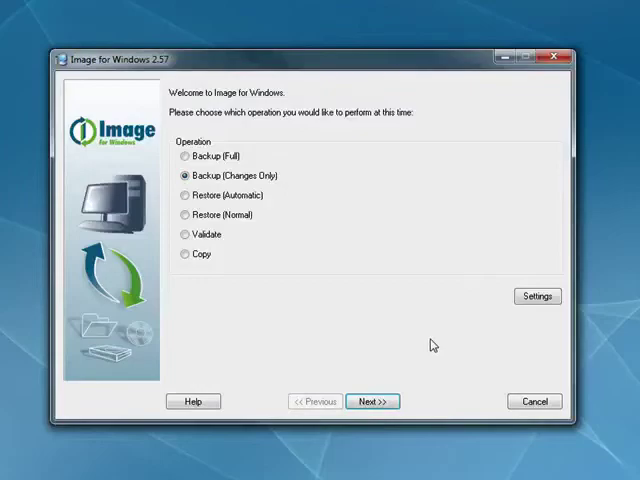